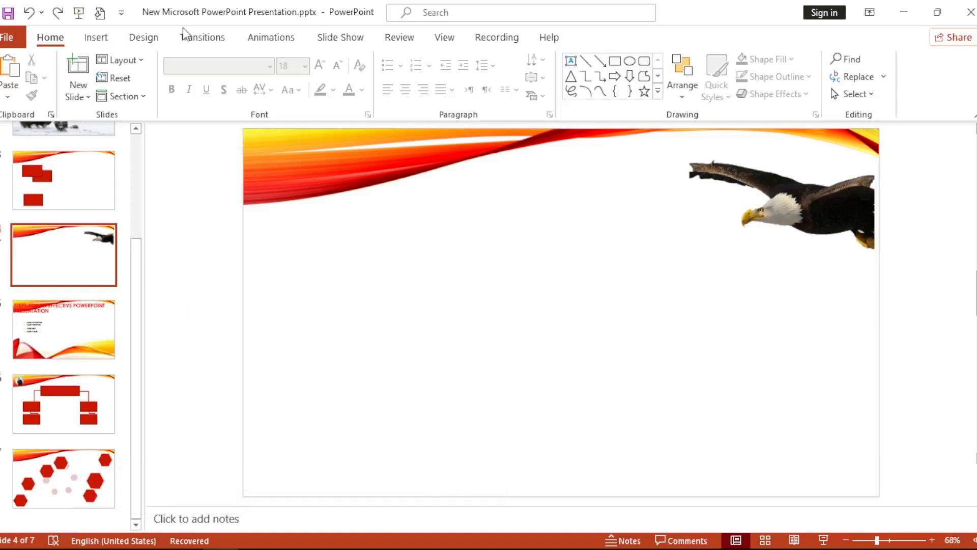
Draw an oval from the Insert shapes in the middle of the slide, below the orange swoosh
click(222, 75)
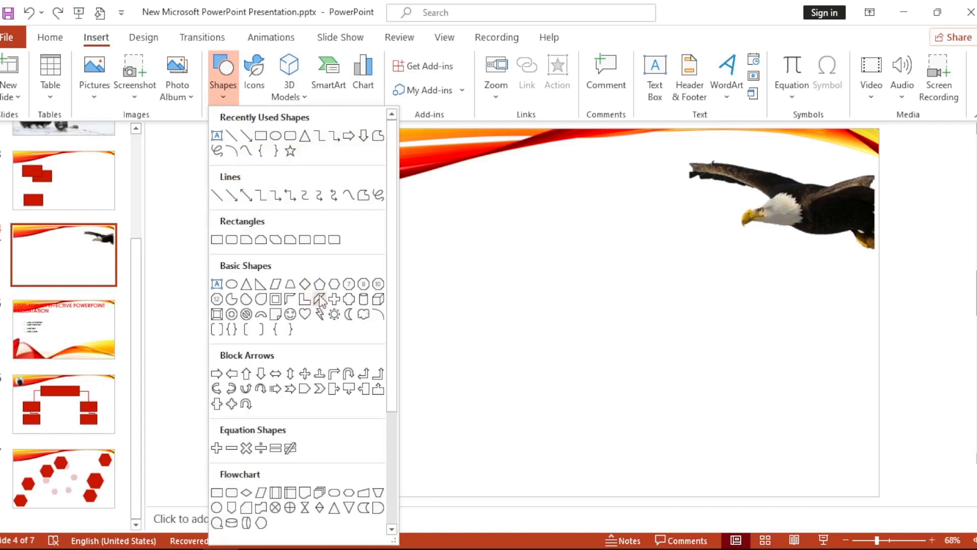
mouse_move(278, 181)
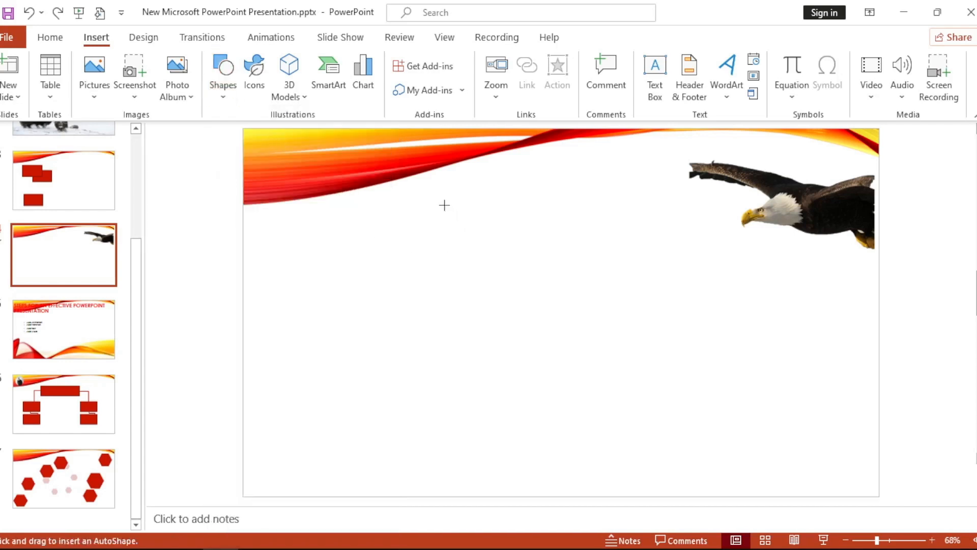
drag(444, 206, 648, 440)
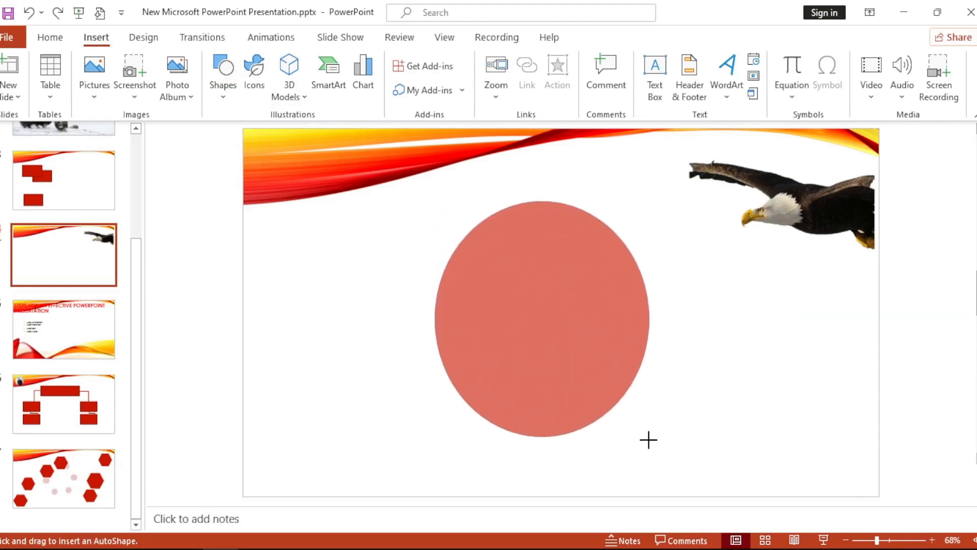
Select the oval and choose Picture from its Shape Fill options
click(541, 320)
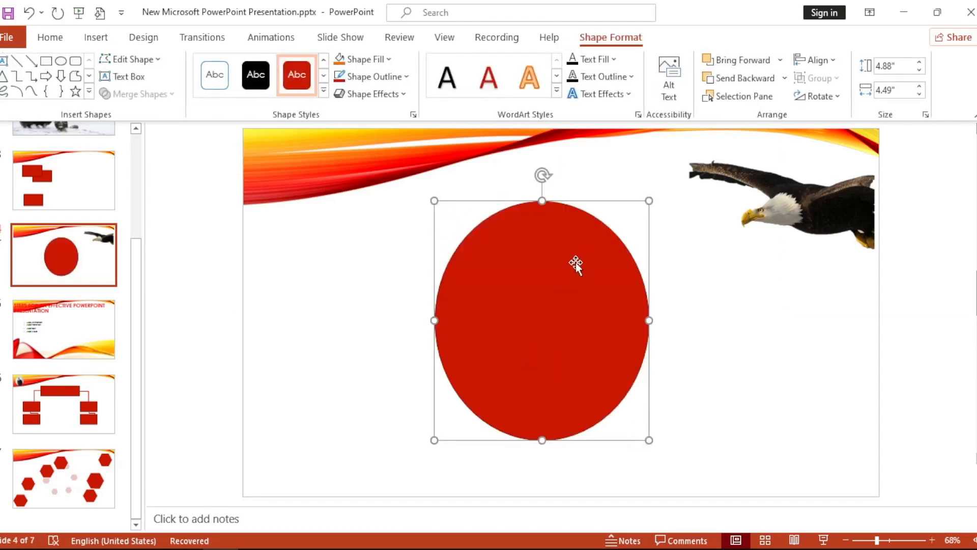
mouse_move(570, 277)
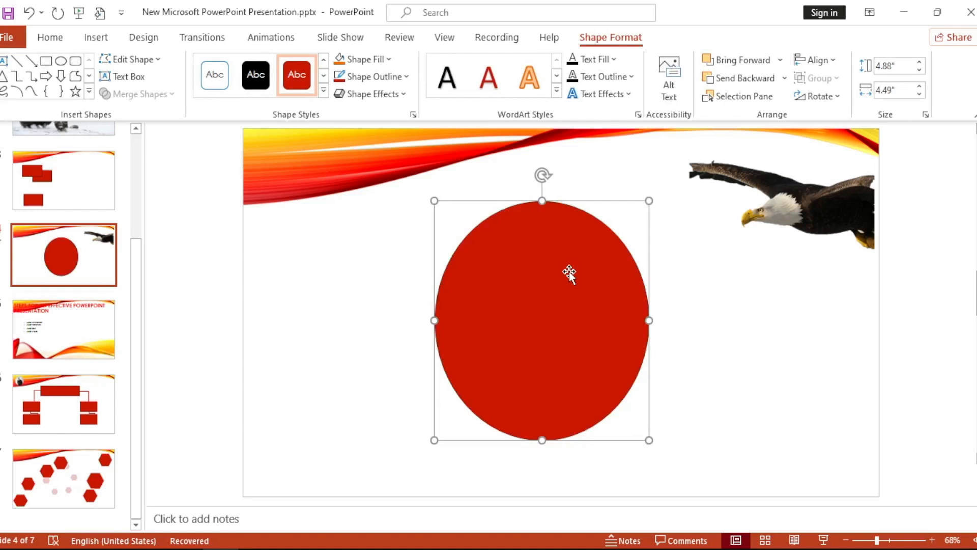
mouse_move(619, 44)
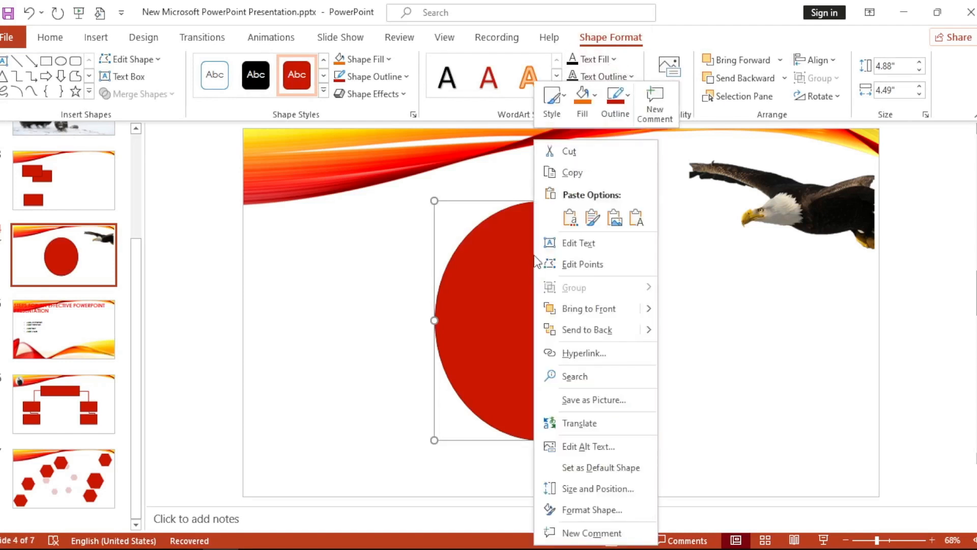
mouse_move(522, 269)
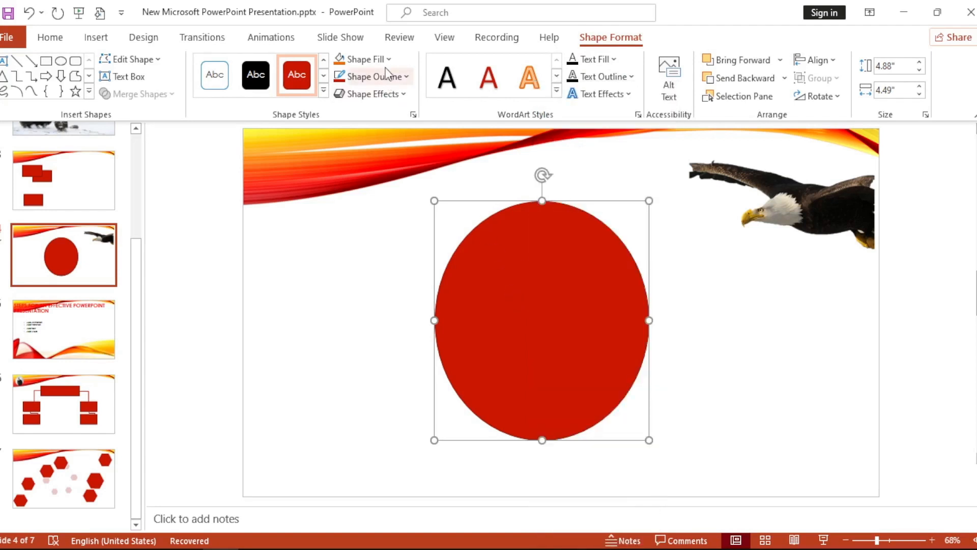
click(361, 59)
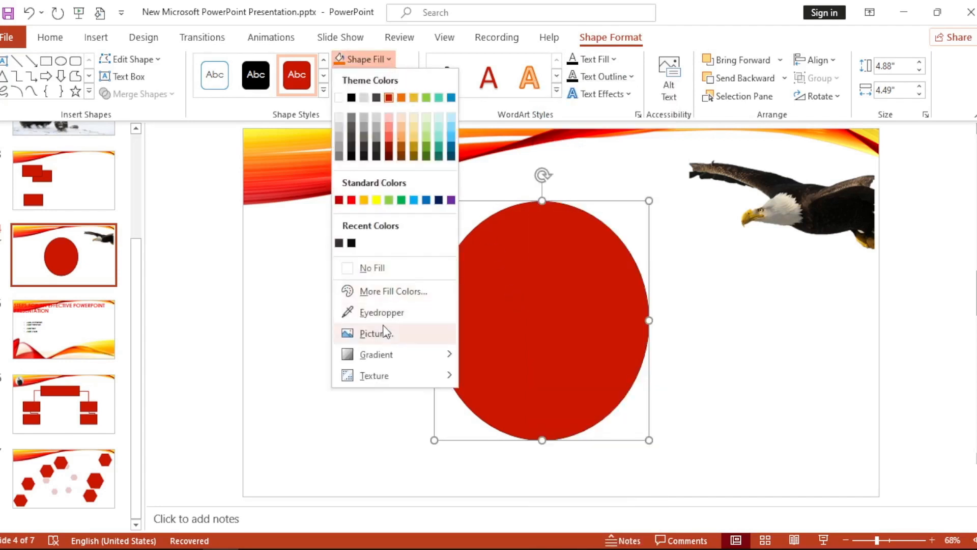
click(375, 333)
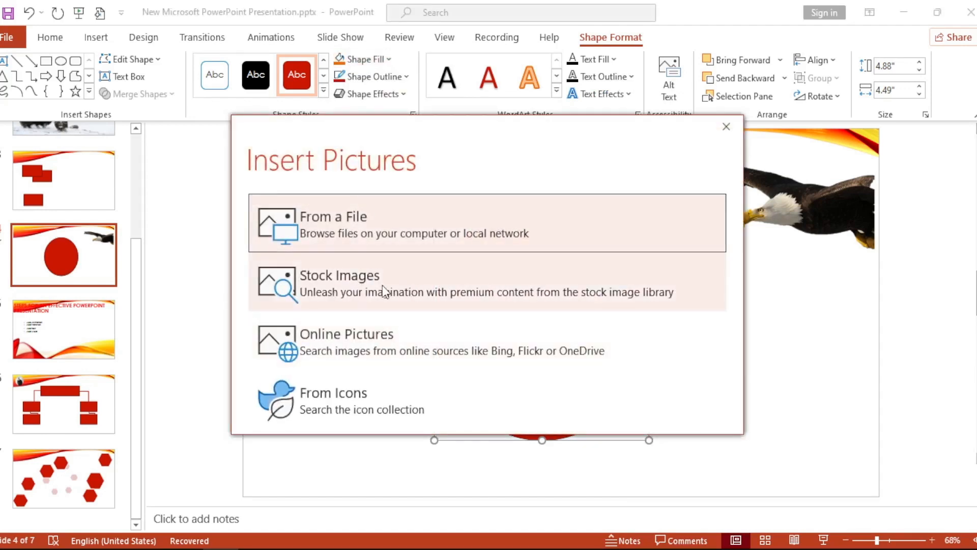
Search the stock image library for 'animal' photos
click(339, 275)
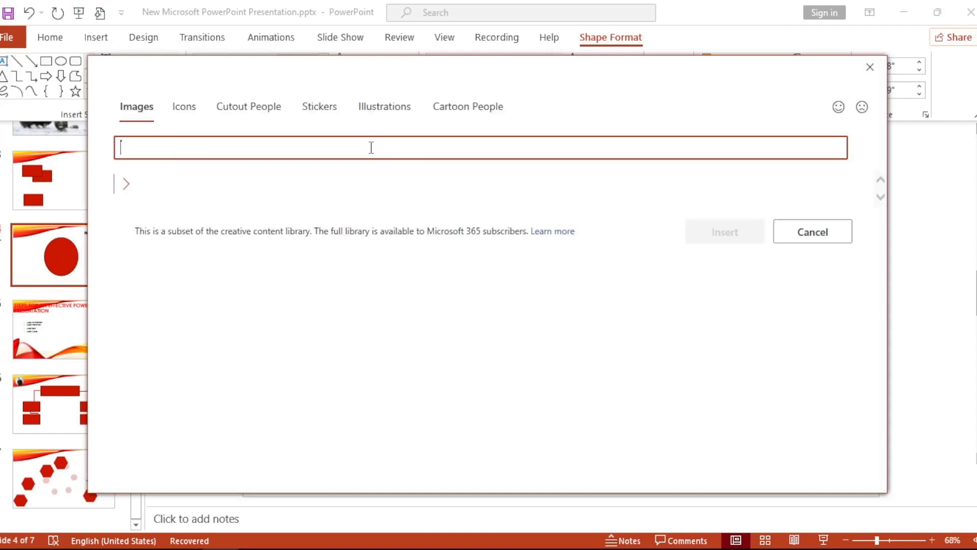
text(animals)
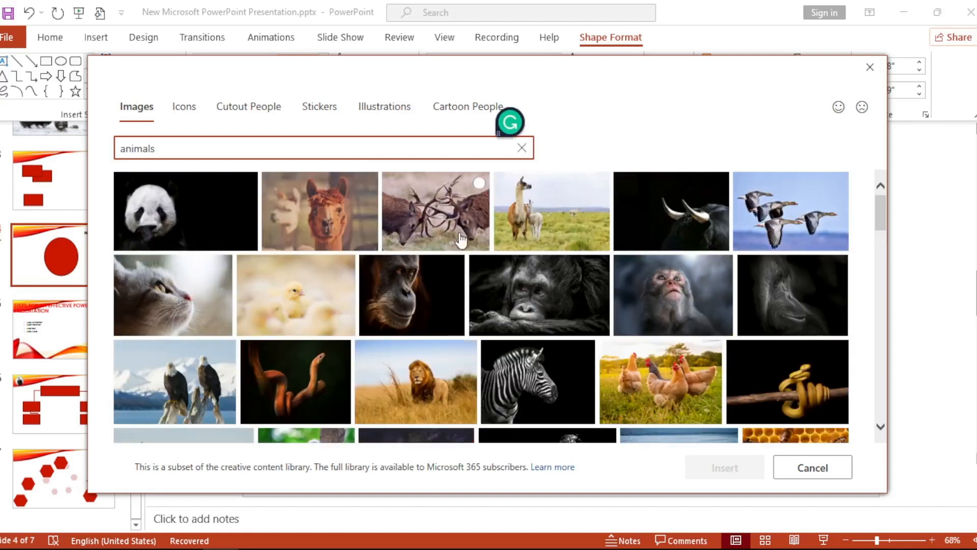
mouse_move(766, 219)
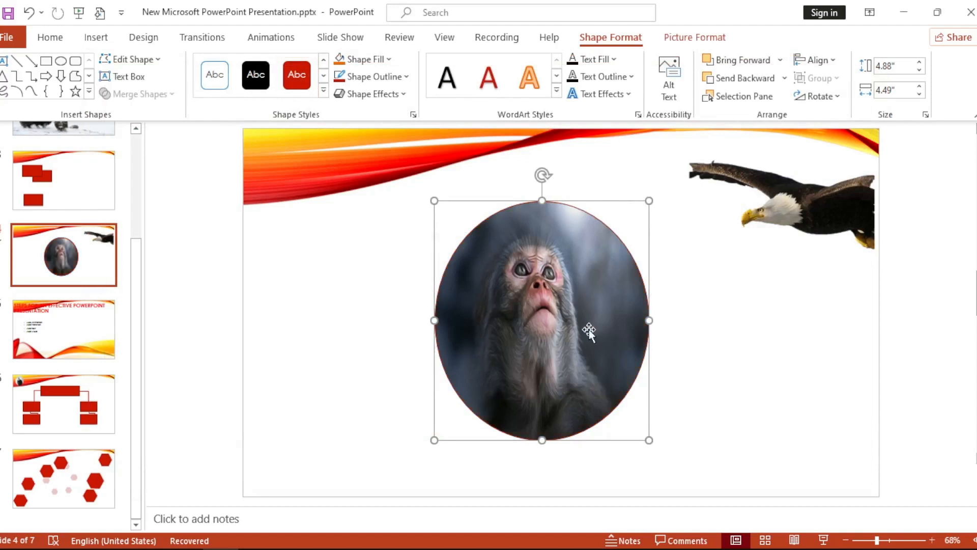
mouse_move(578, 285)
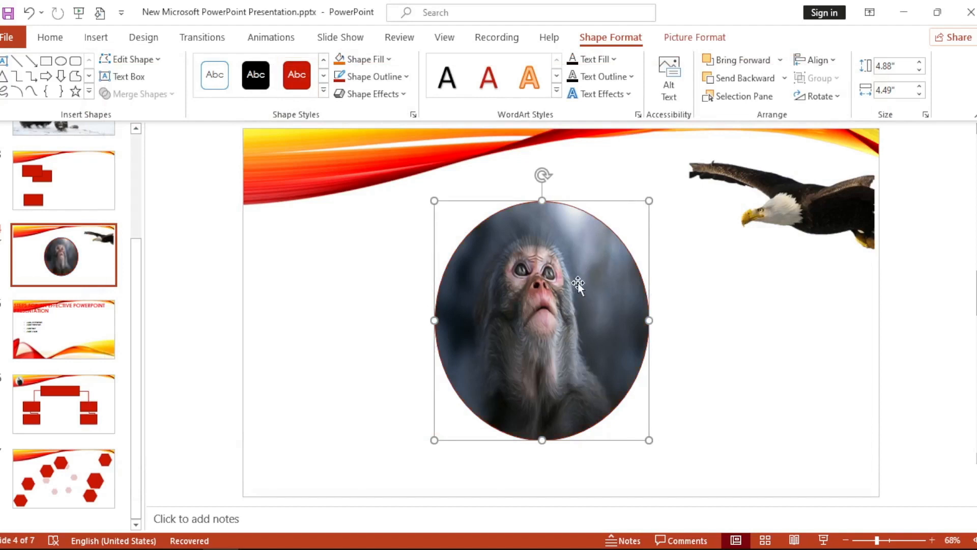
Crop the monkey photo, shifting it inside the oval to center the face
click(694, 36)
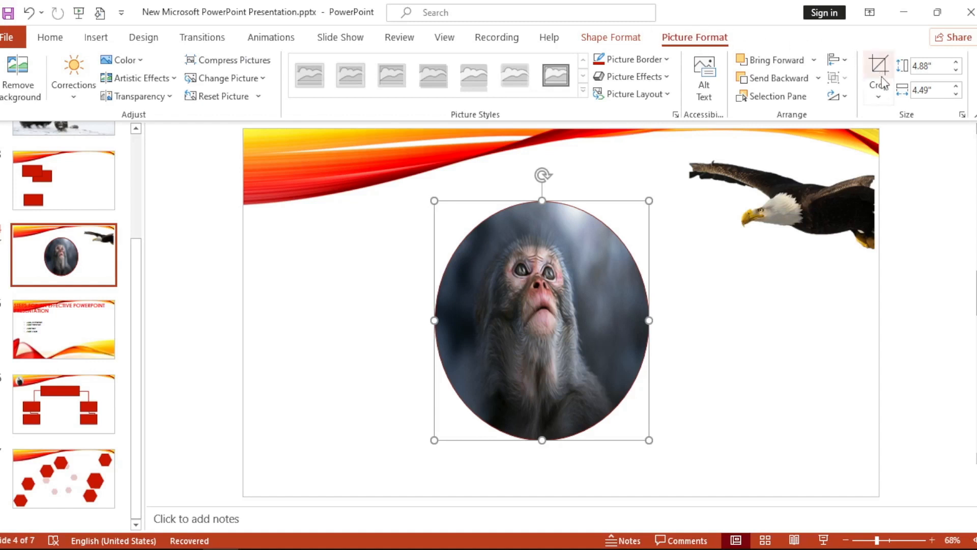
click(878, 72)
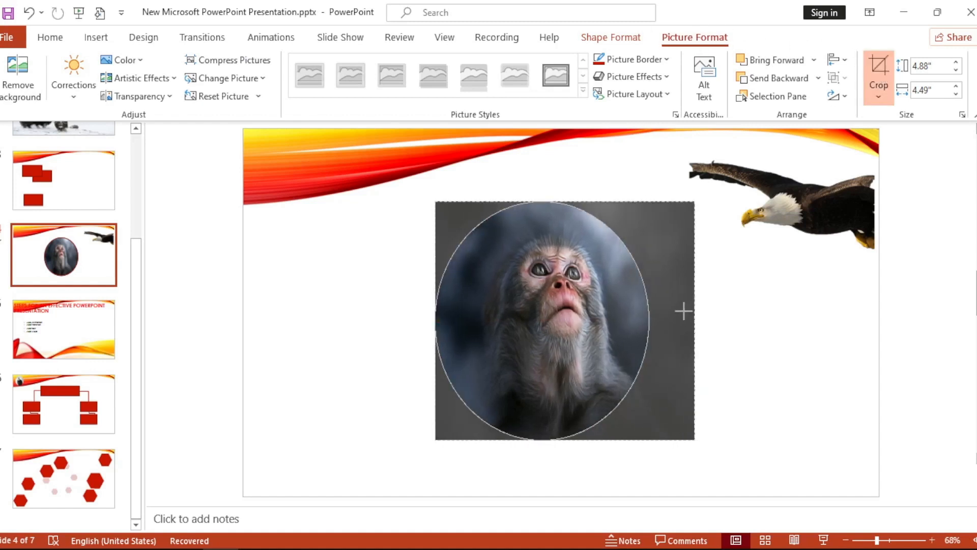
click(563, 320)
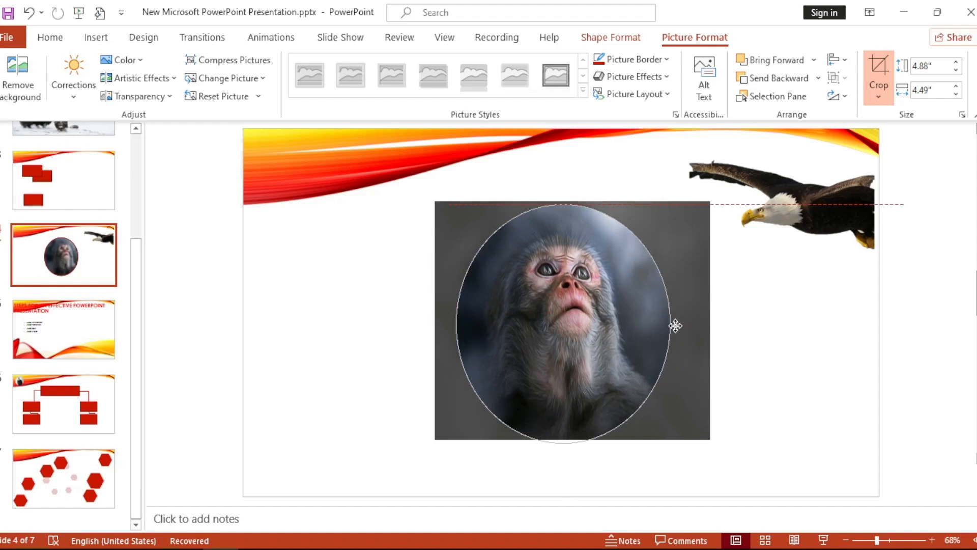
click(374, 356)
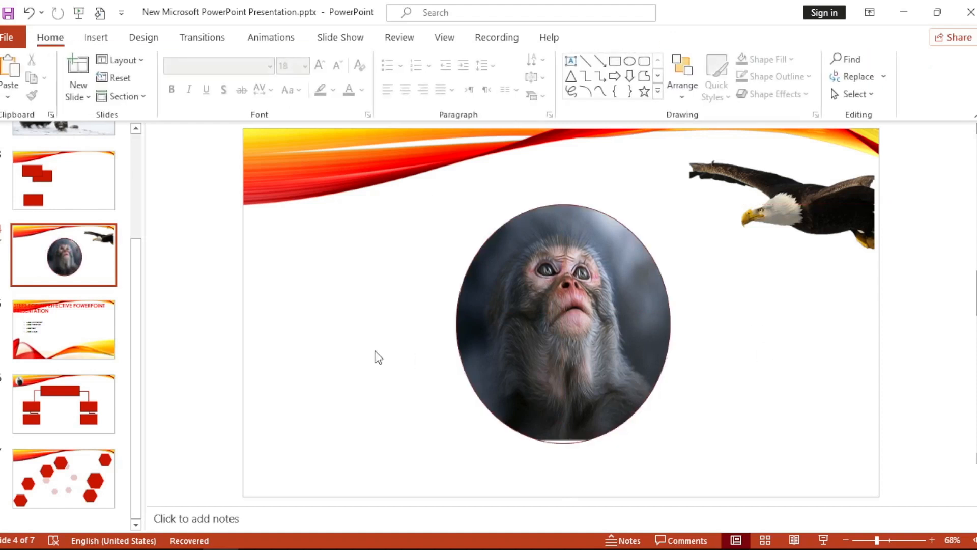
Re-crop the monkey photo so it sits slightly higher and larger within the oval
click(563, 324)
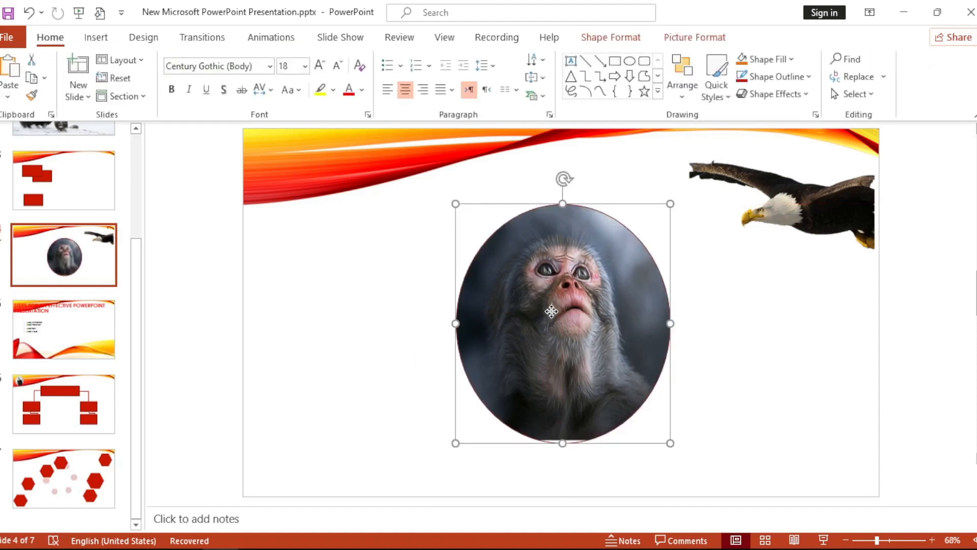
click(694, 37)
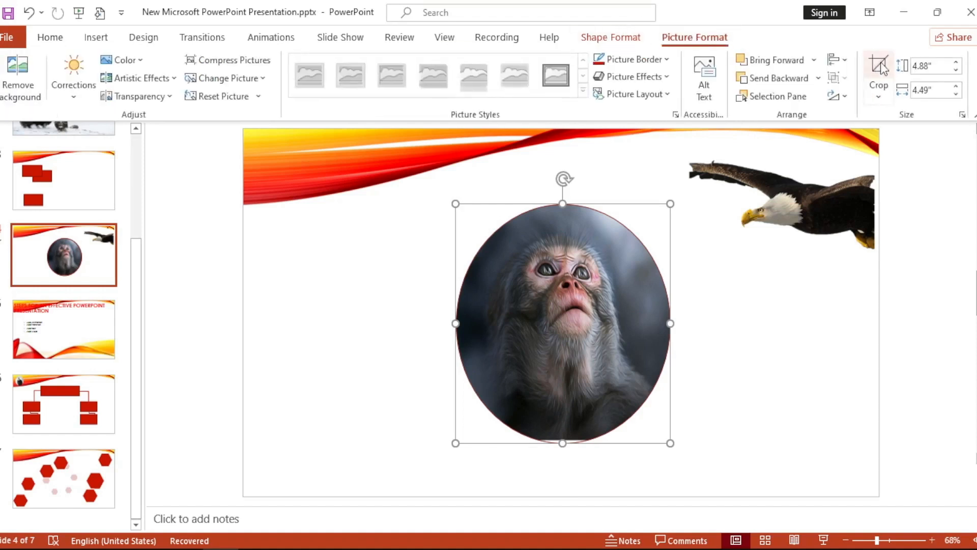
click(878, 74)
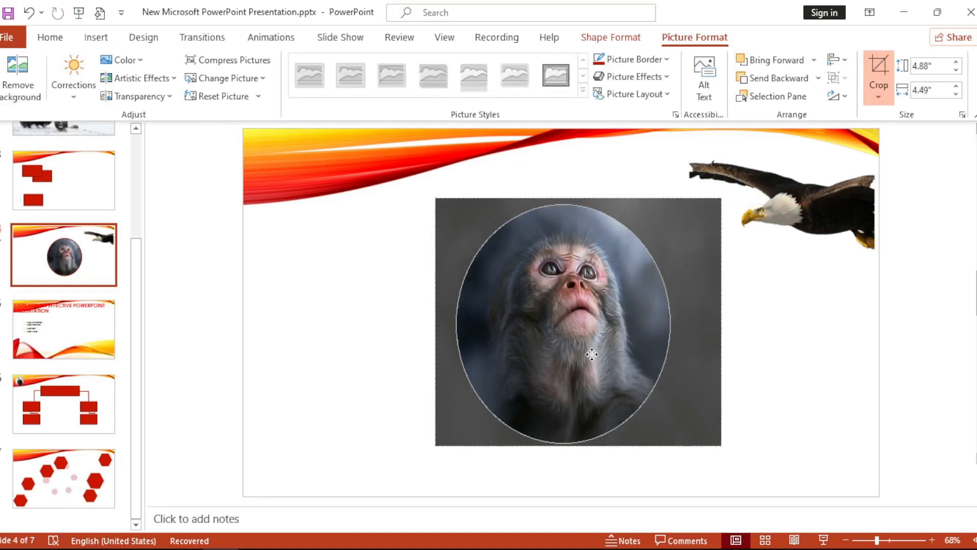
click(308, 344)
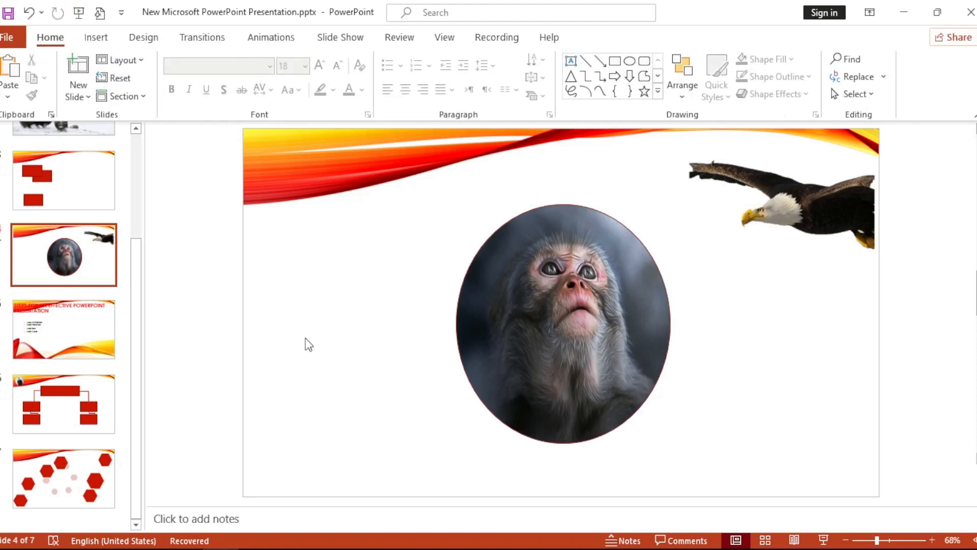